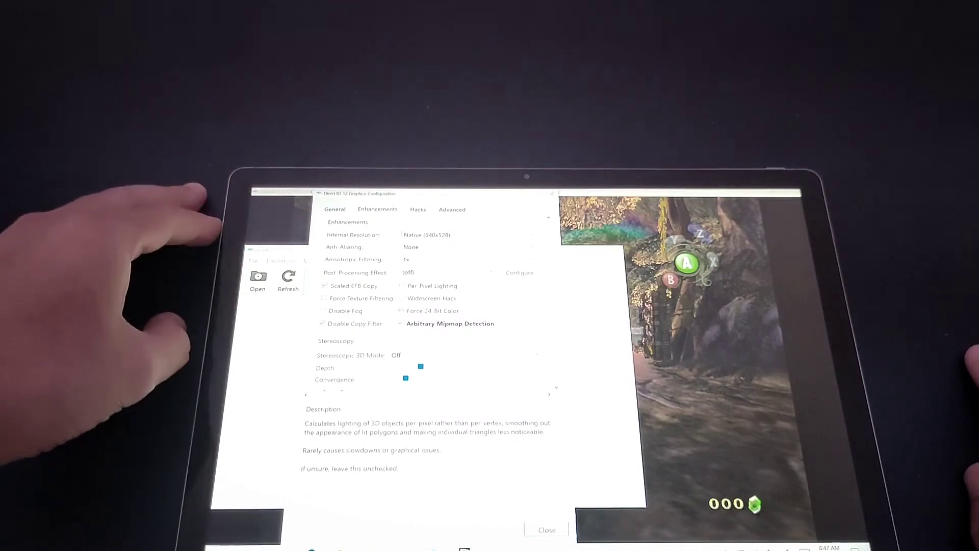
Check the General and Enhancements tabs, close graphics settings, and raise Dolphin's window over Zelda
left_click(335, 209)
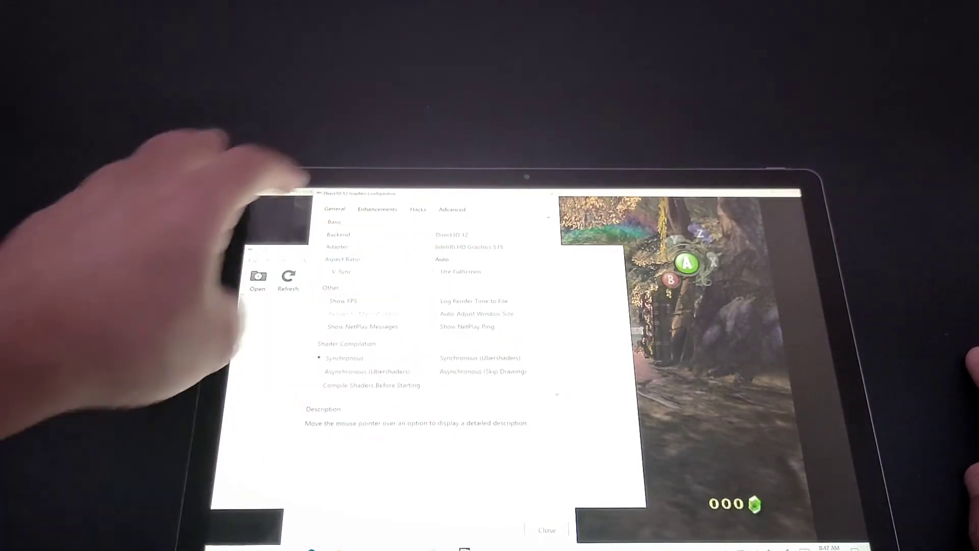
left_click(378, 209)
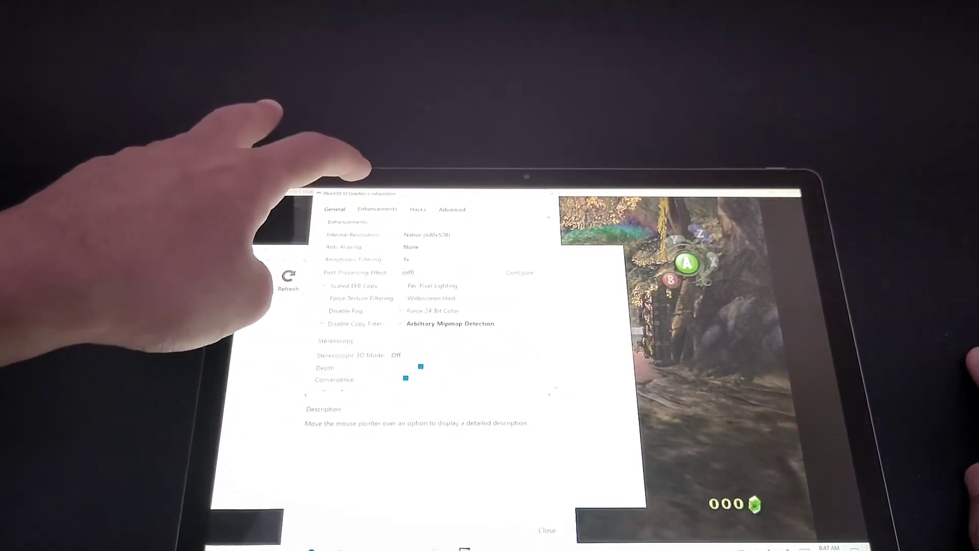
left_click(547, 530)
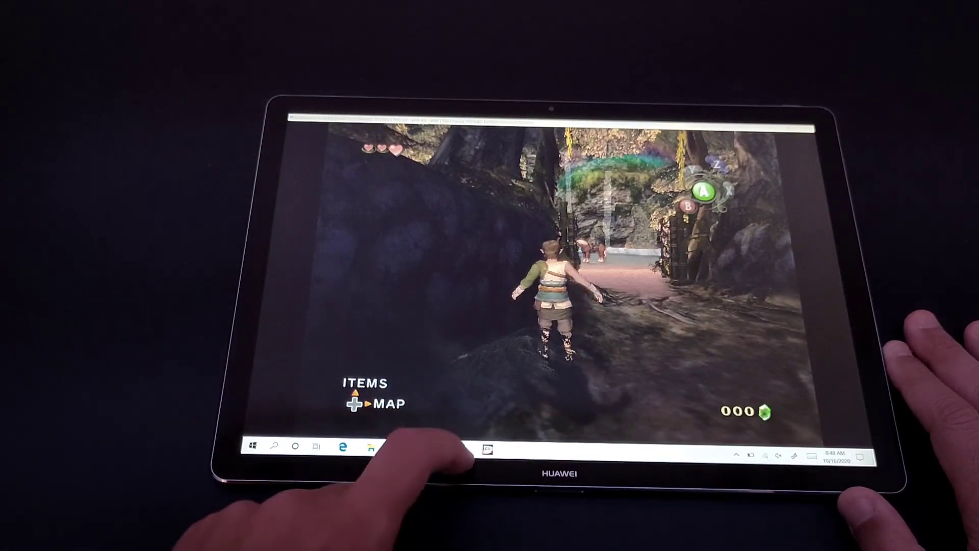
left_click(487, 448)
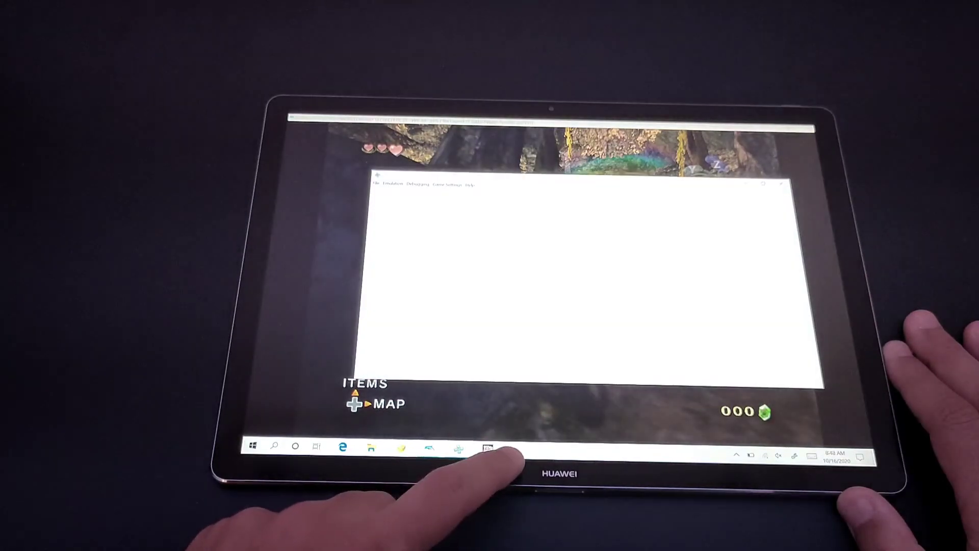